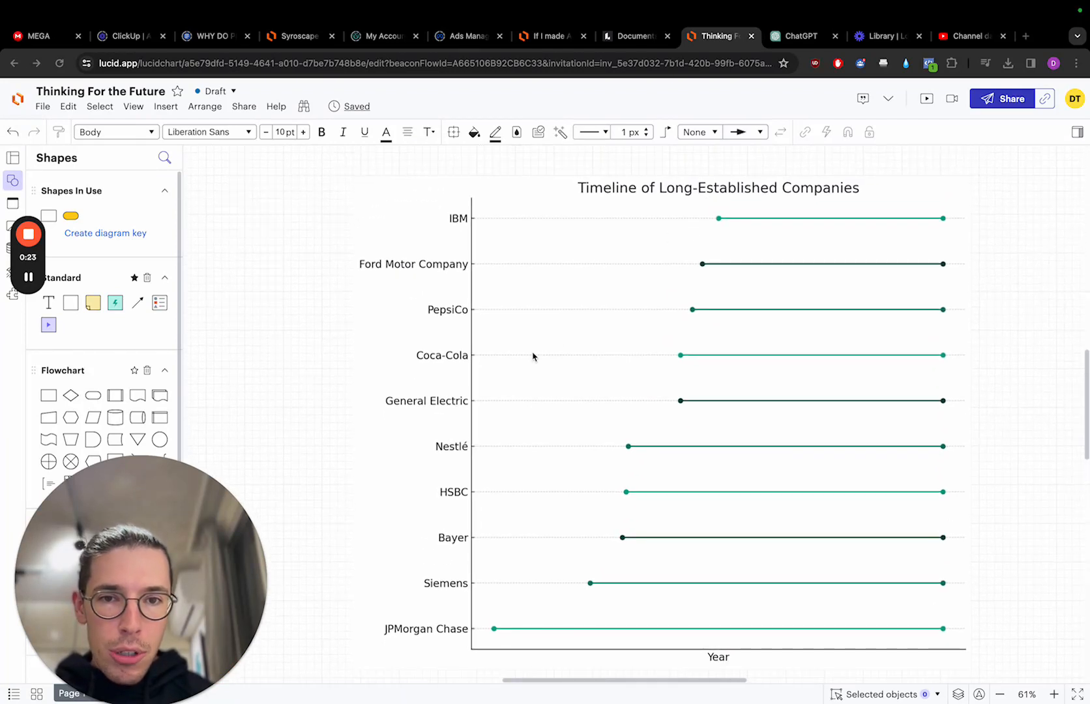
Connect a note below Strategic Acquisitions about JPMorgan Chase buying Bear Stearns and Washington Mutual in 2008.
scroll(down, 3)
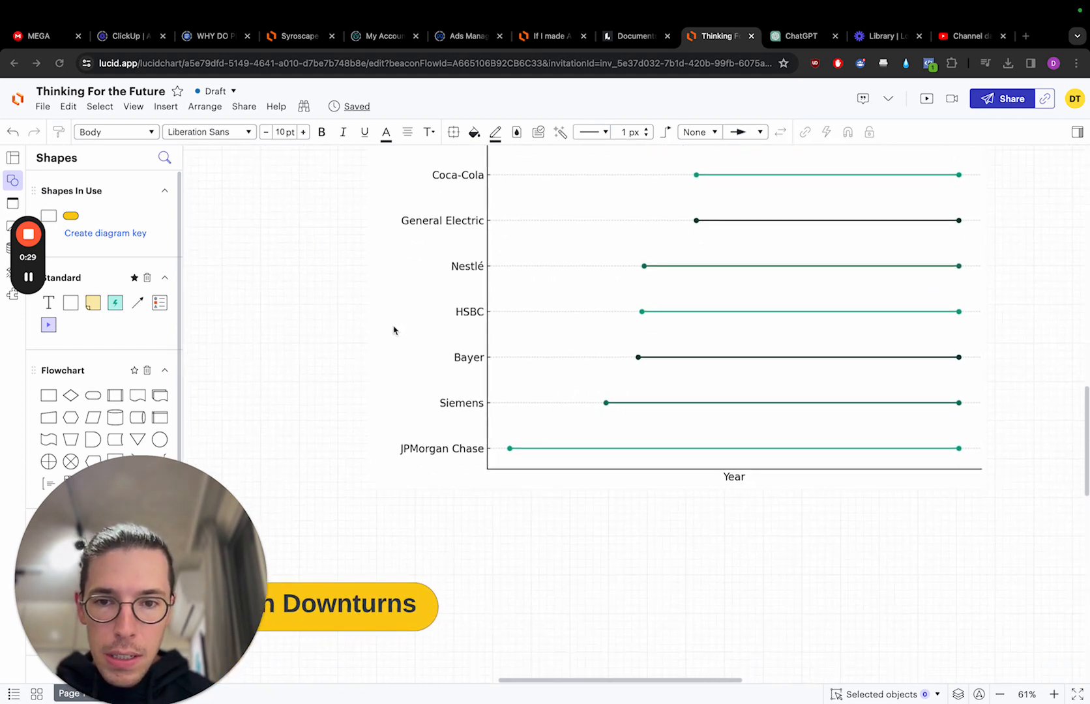
scroll(down, 3)
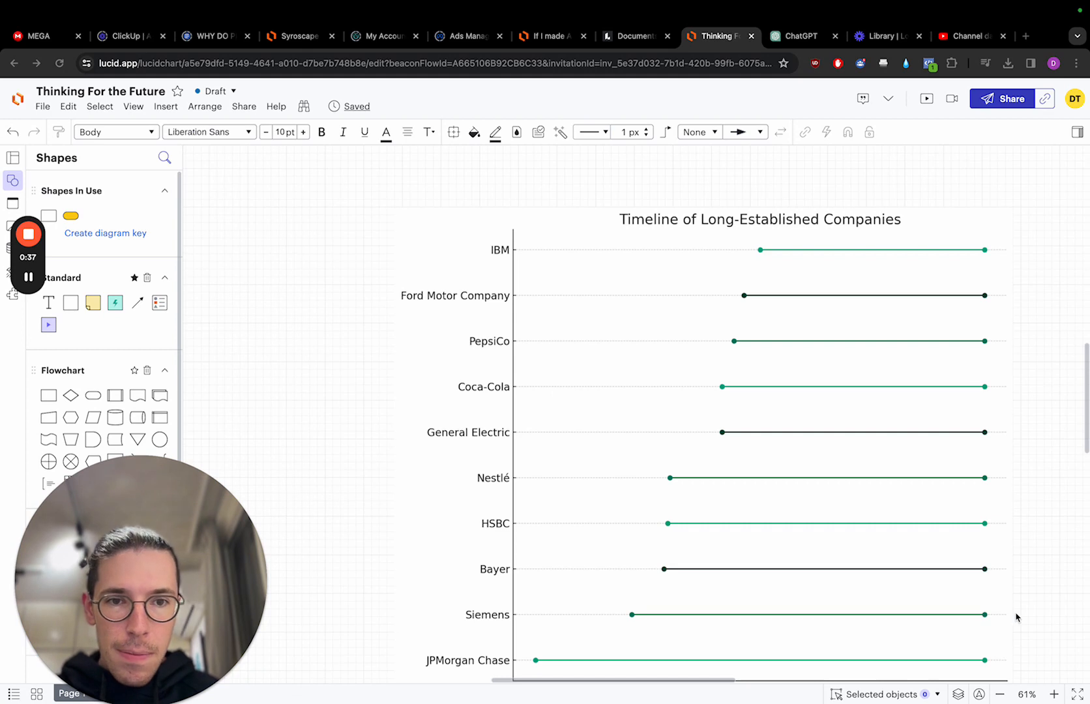
scroll(down, 3)
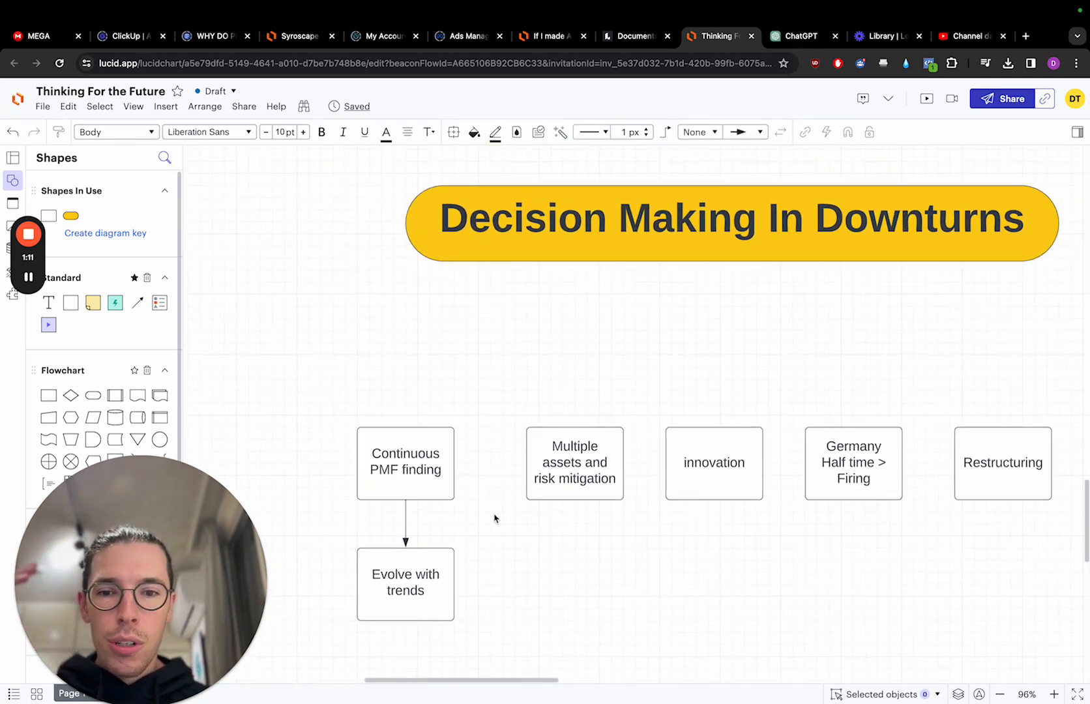
mouse_move(245, 526)
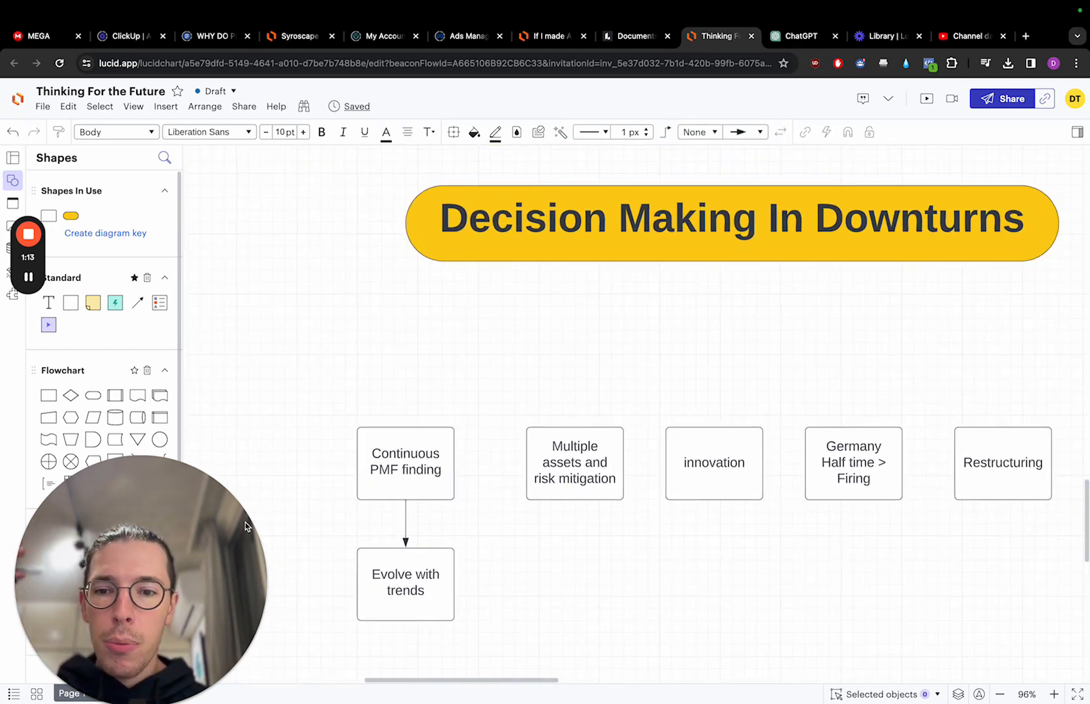
mouse_move(314, 419)
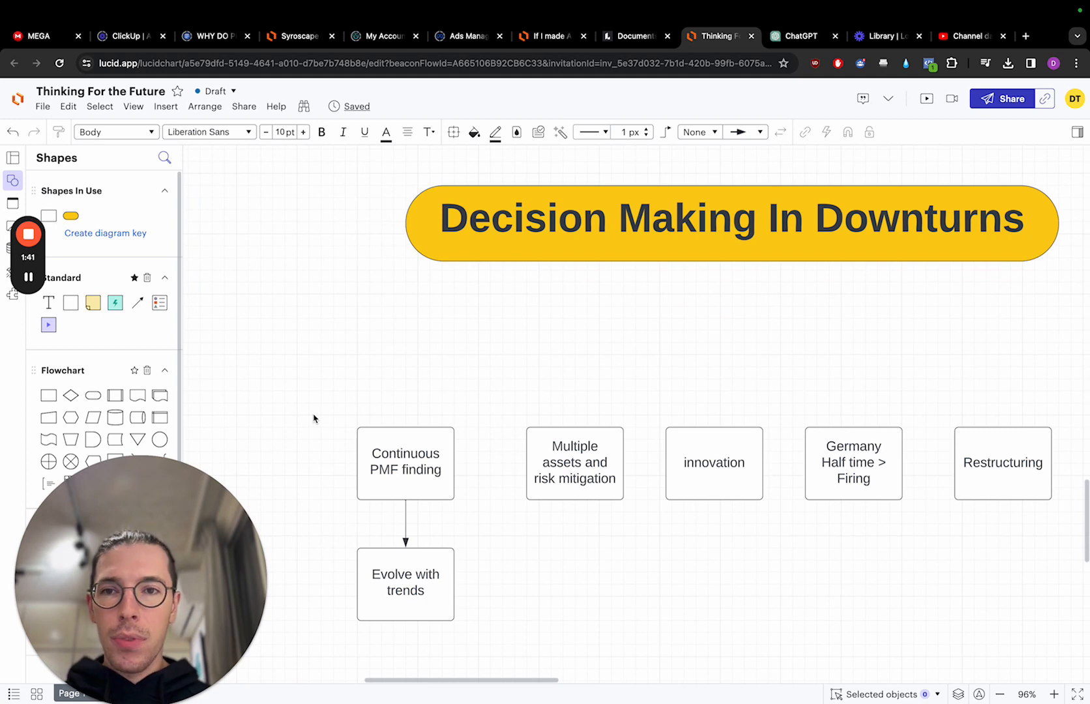
click(406, 584)
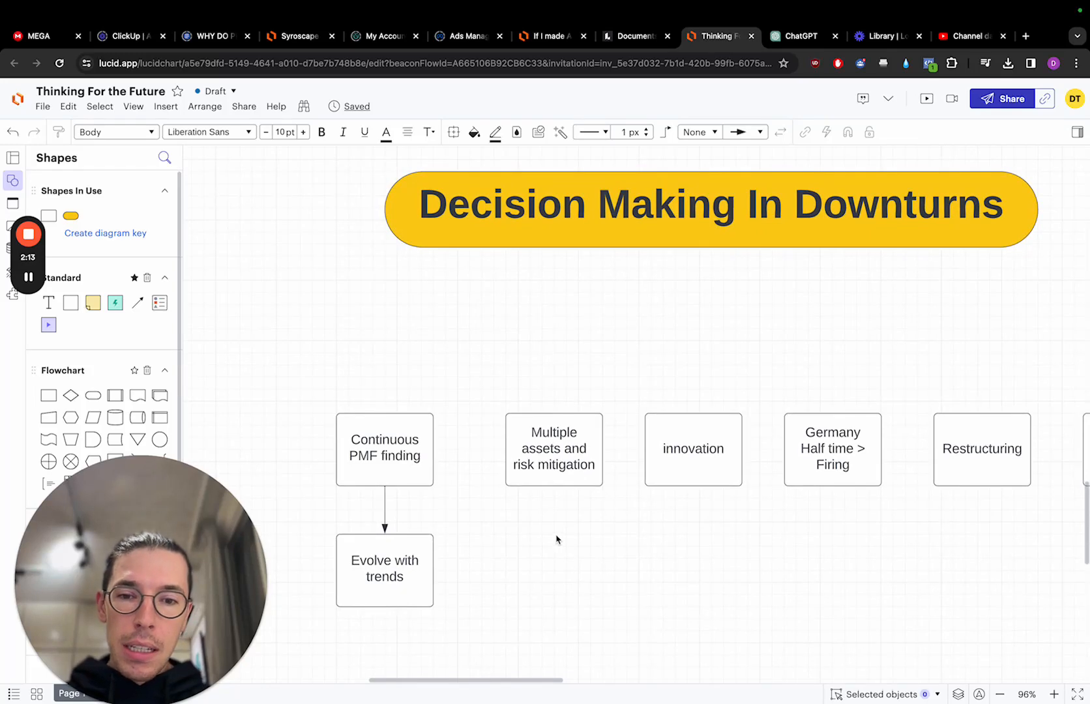
click(554, 449)
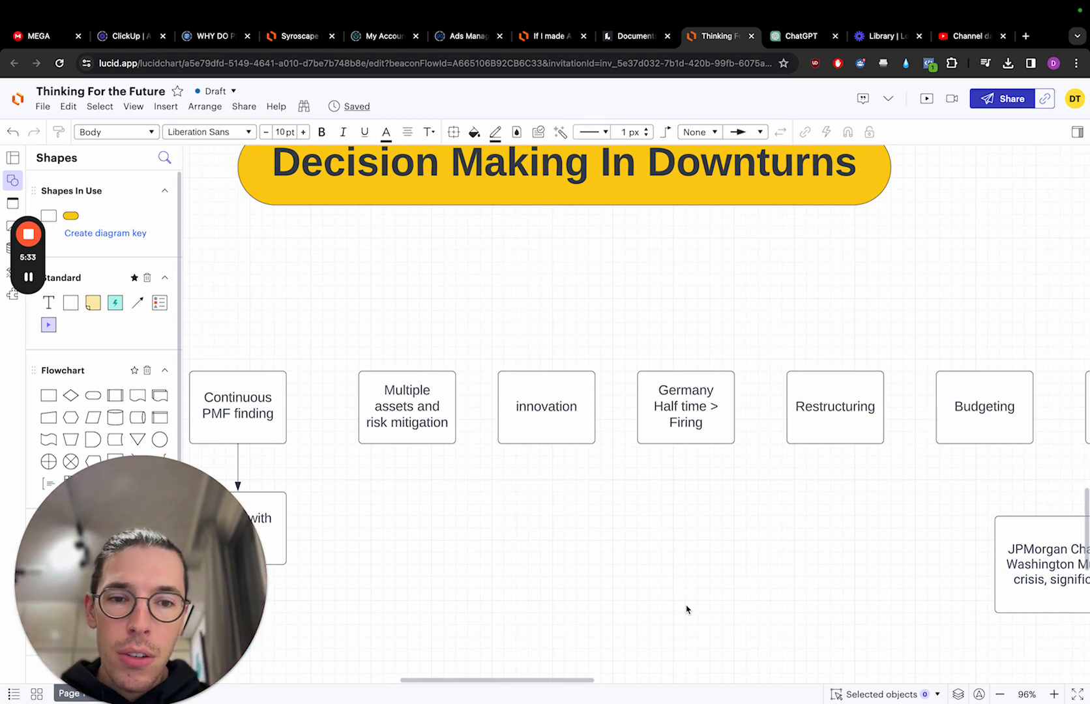
scroll(right, 3)
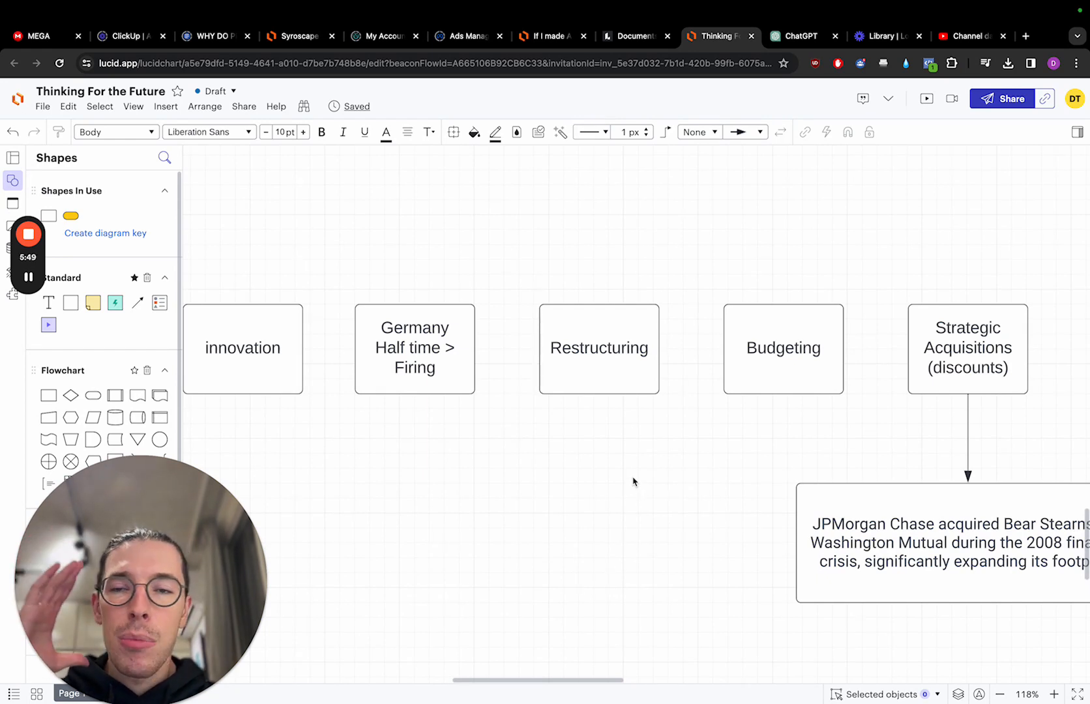
mouse_move(627, 443)
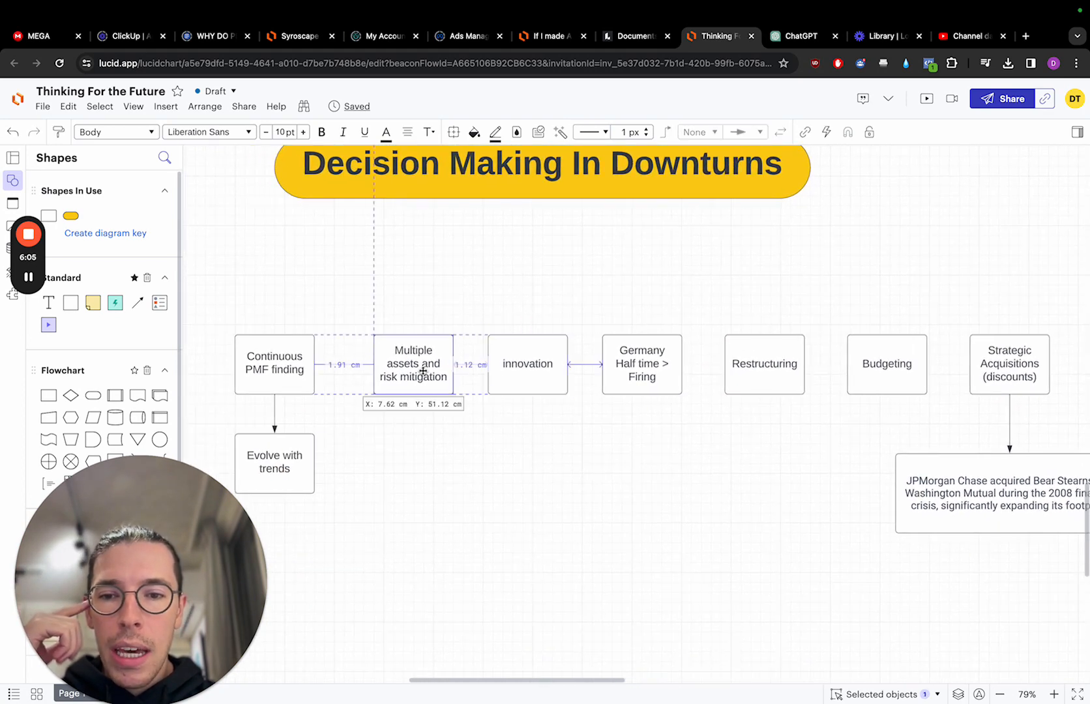
click(274, 365)
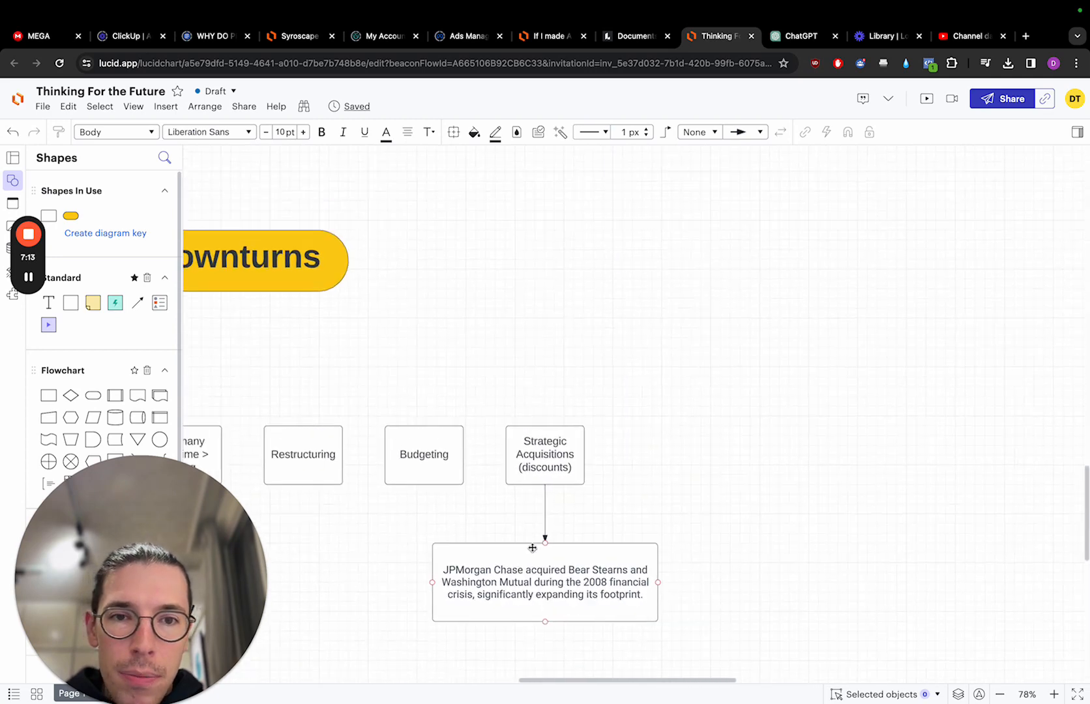
scroll(down, 3)
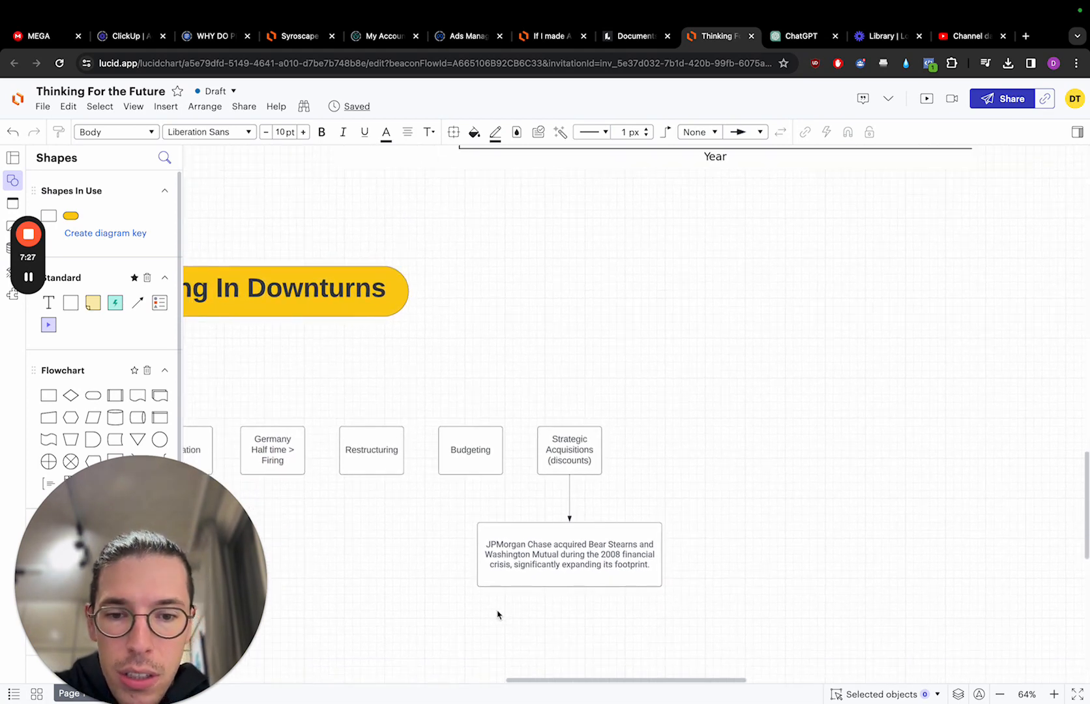
mouse_move(641, 624)
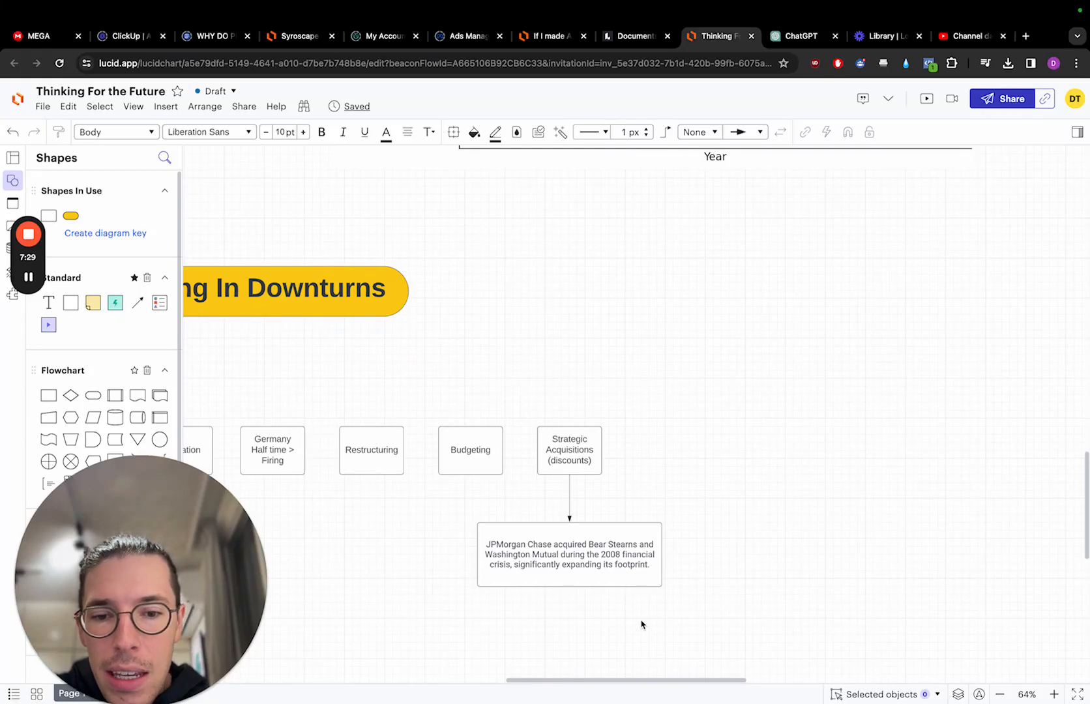
scroll(down, 3)
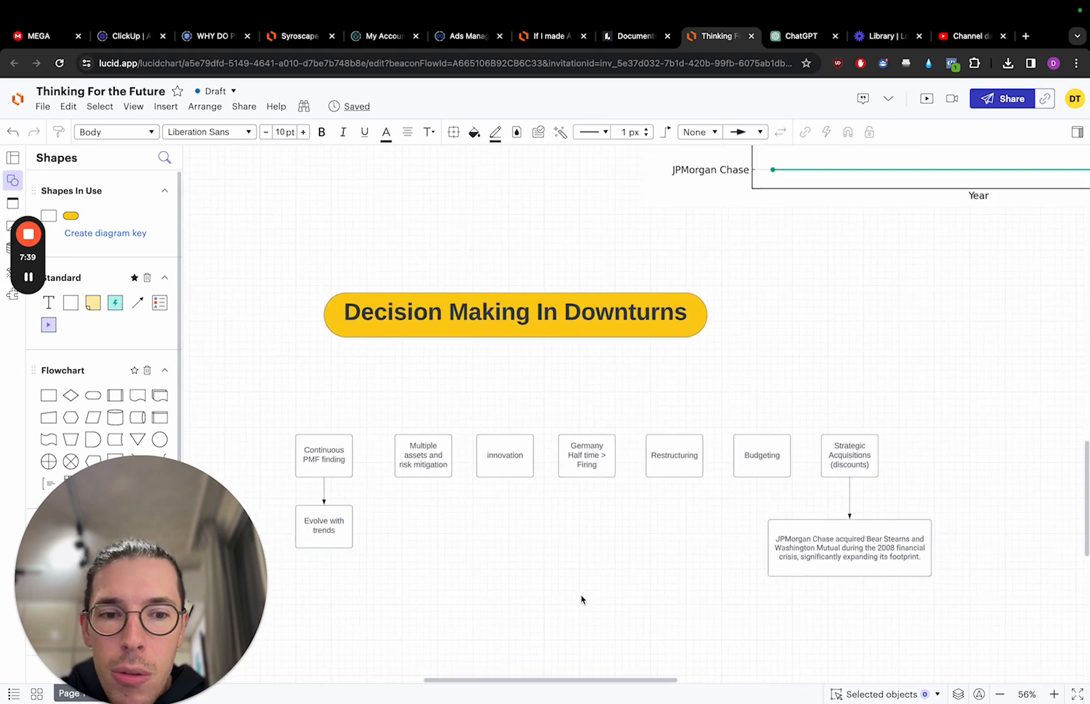
click(849, 455)
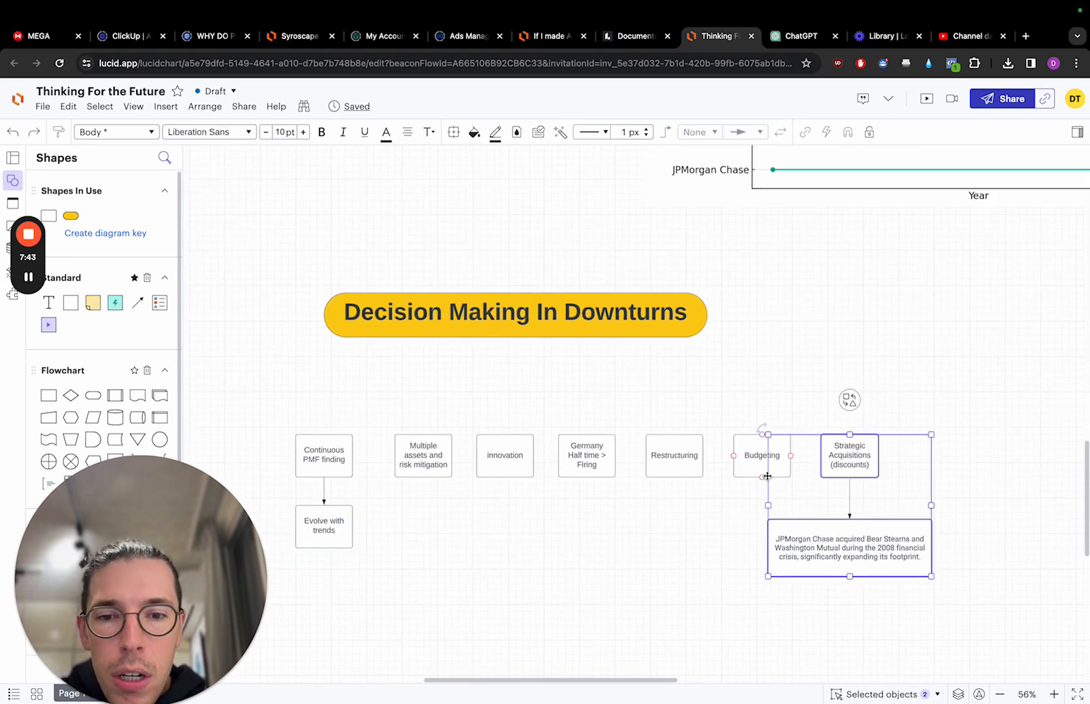
Duplicate the Strategic Acquisitions box to its right as a new 'Leadership' lesson box.
click(774, 406)
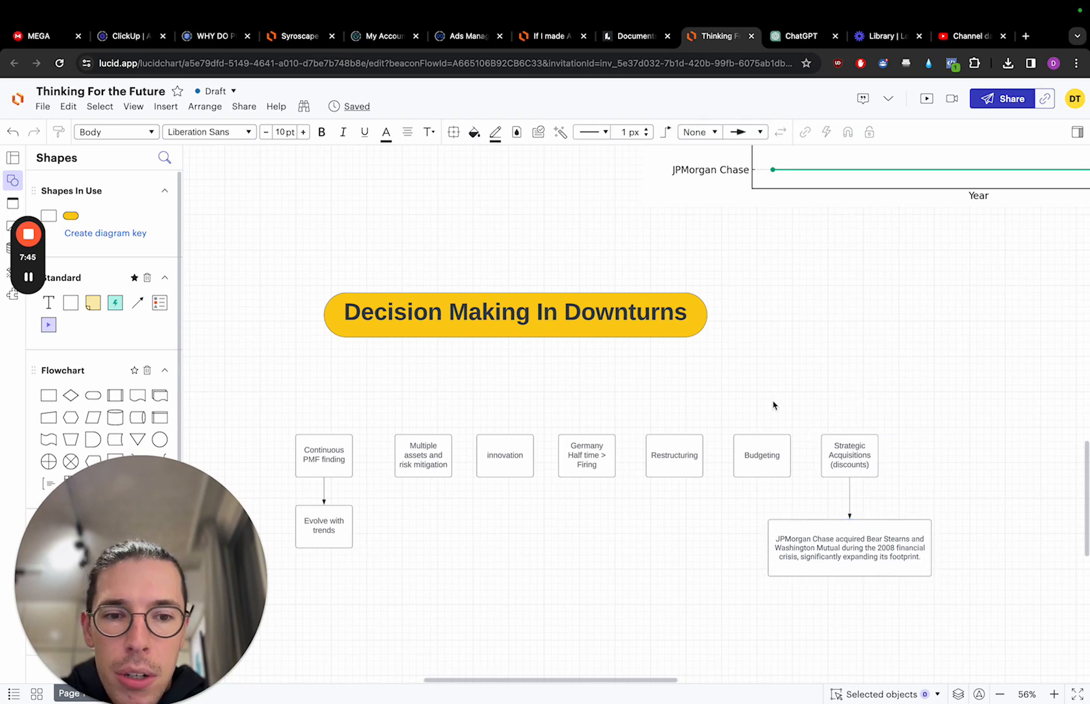
click(849, 455)
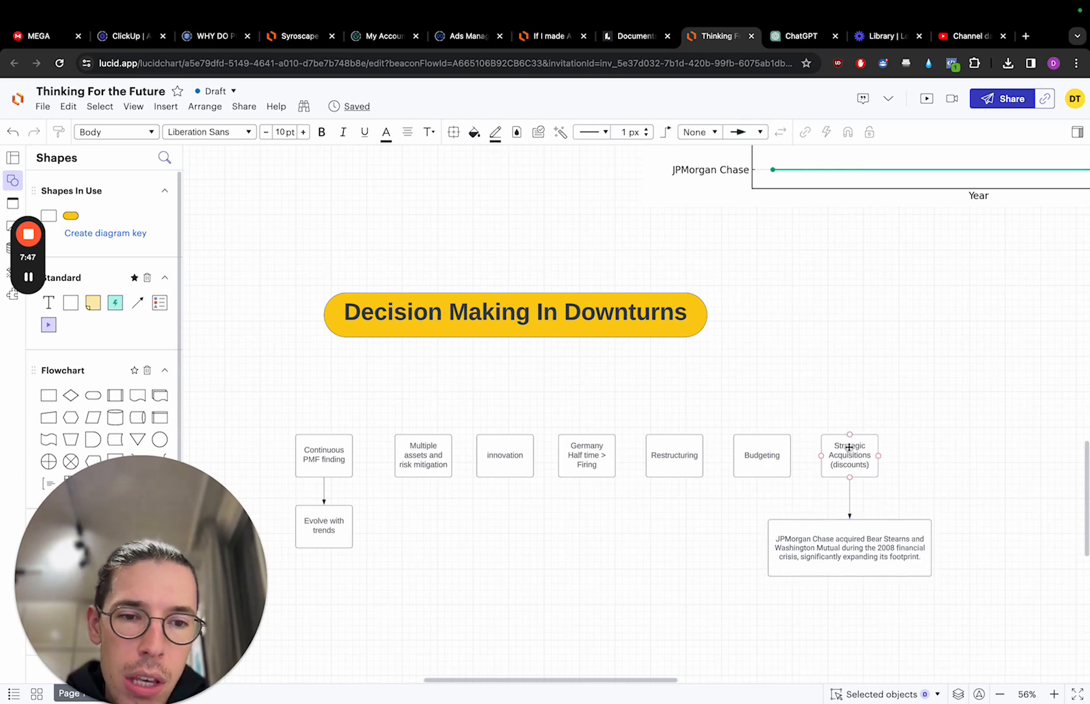
drag(850, 456, 976, 456)
text(Leadership)
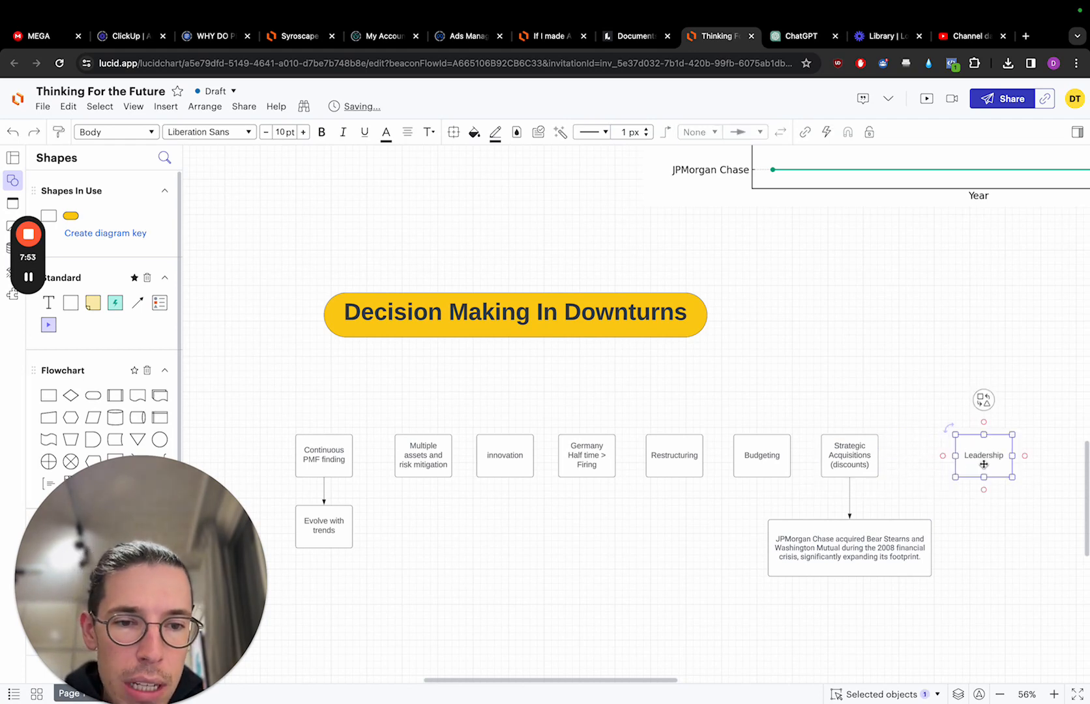
Pan the board and nudge the Leadership box left toward Strategic Acquisitions.
drag(983, 455, 982, 456)
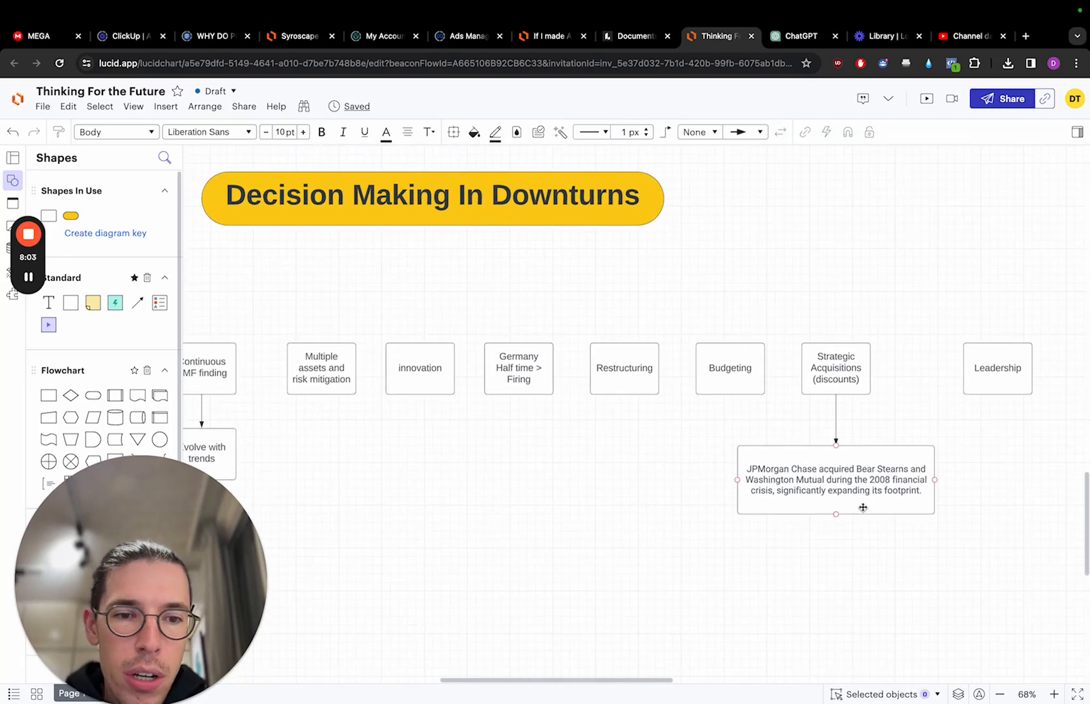
drag(997, 368, 968, 368)
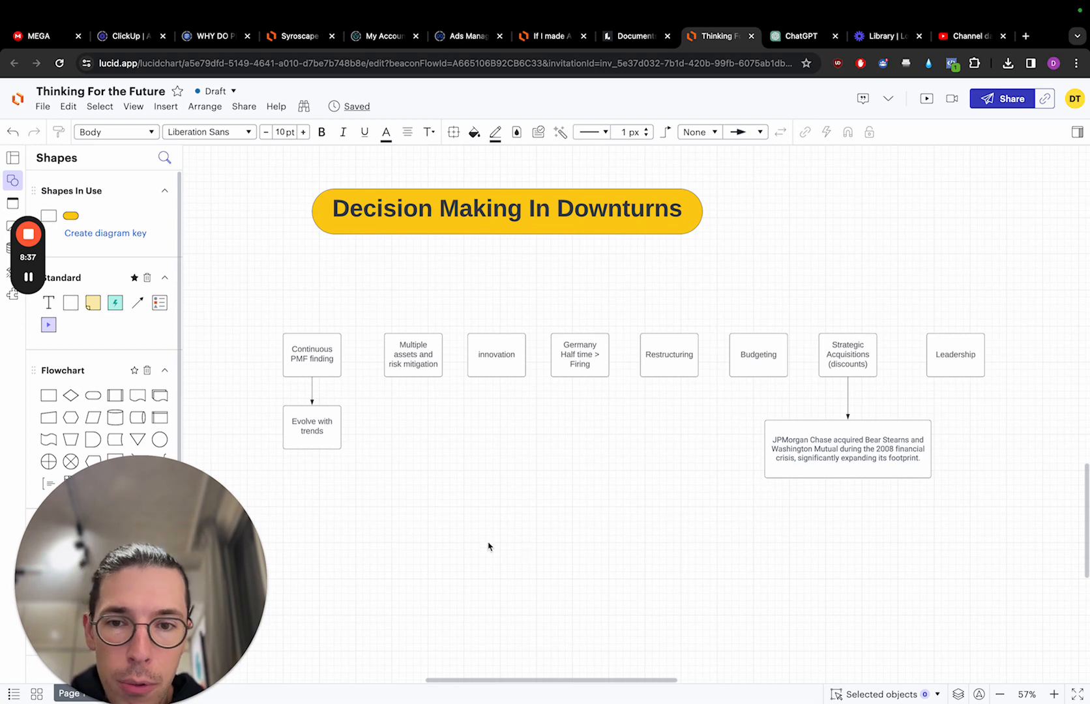
Shift the Continuous PMF finding boxes right and recentre the yellow title above the row.
click(312, 355)
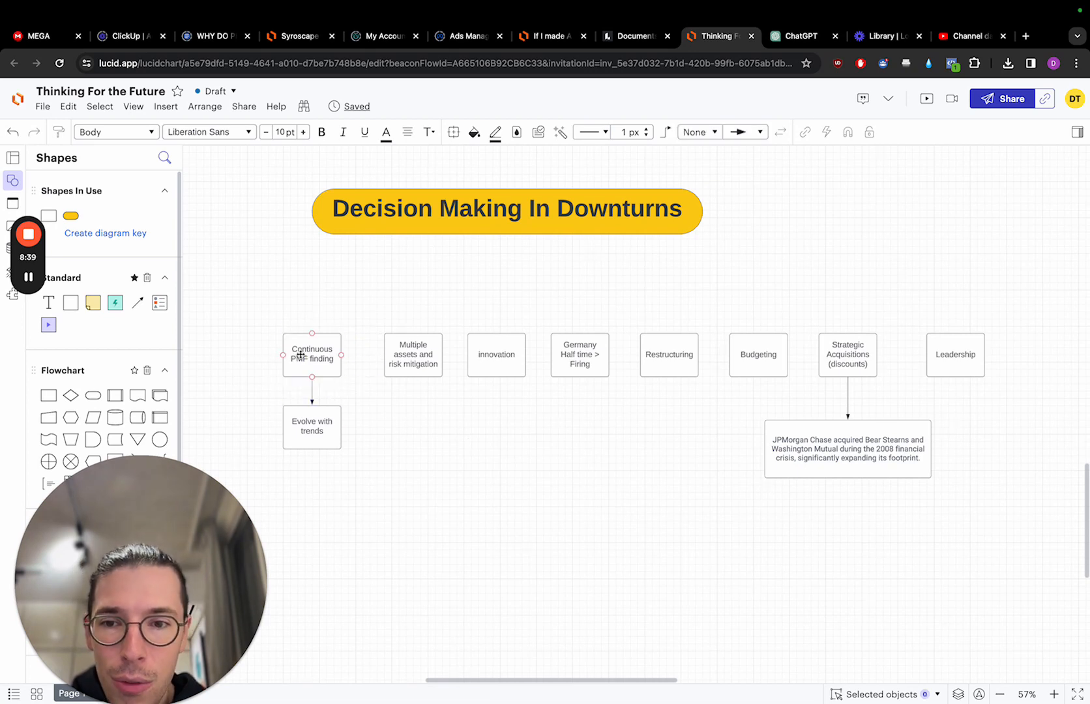
click(305, 317)
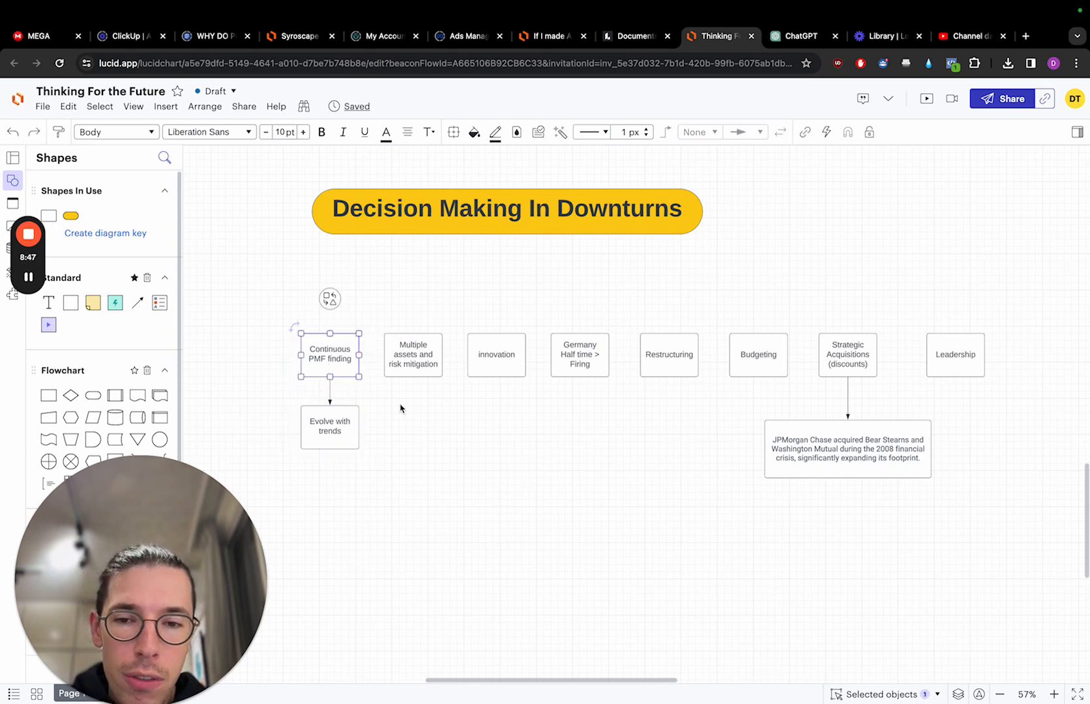
click(329, 427)
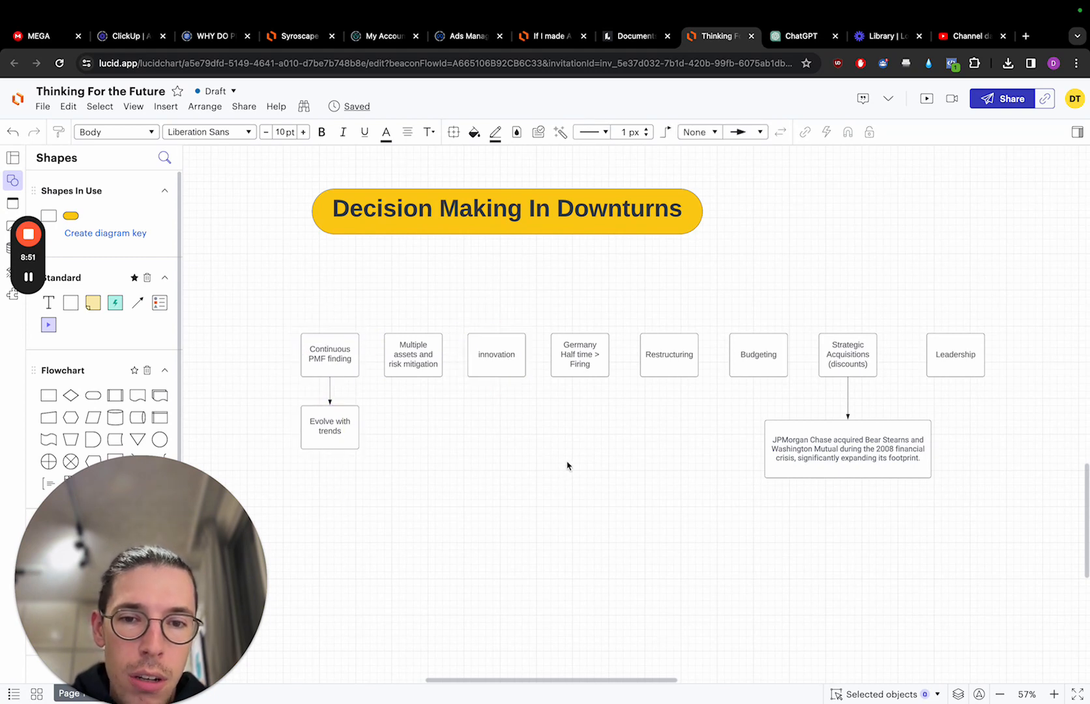
mouse_move(770, 290)
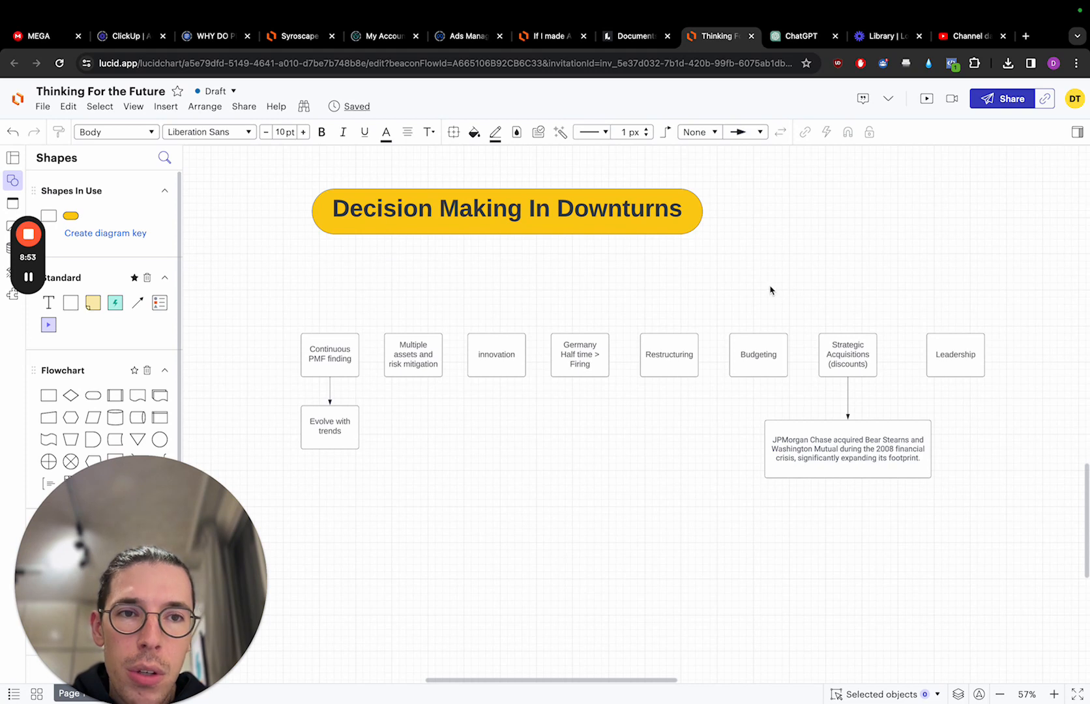
drag(506, 208, 628, 238)
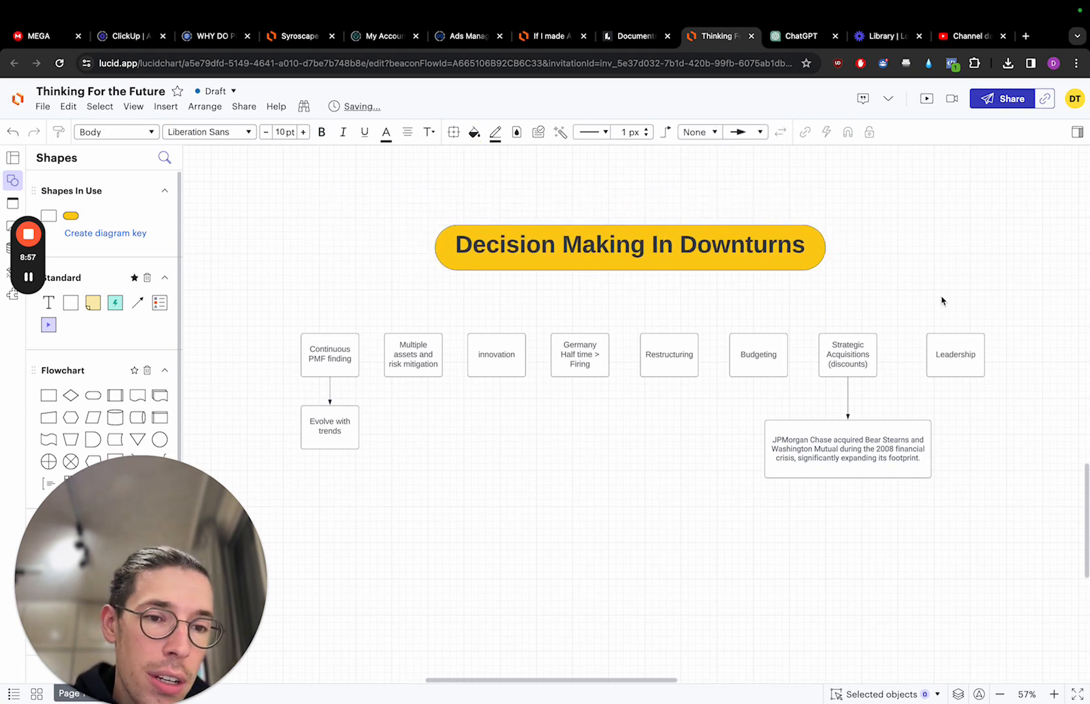
Fill Continuous PMF finding, Multiple assets, Restructuring, Budgeting and Leadership with light teal.
click(955, 355)
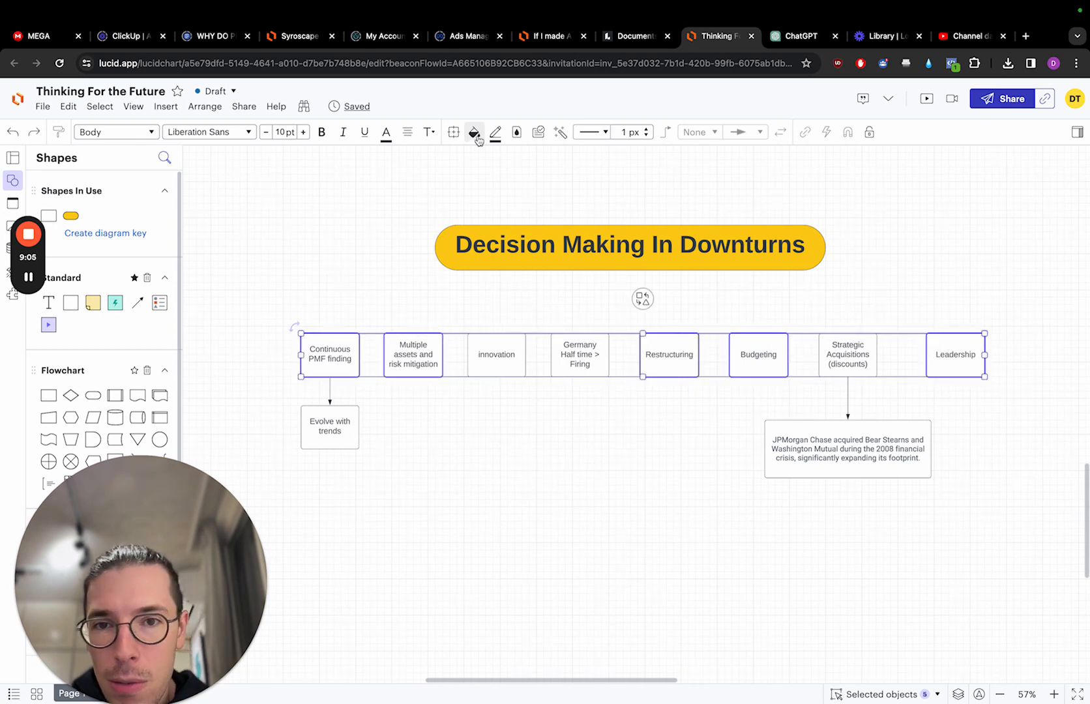
click(475, 132)
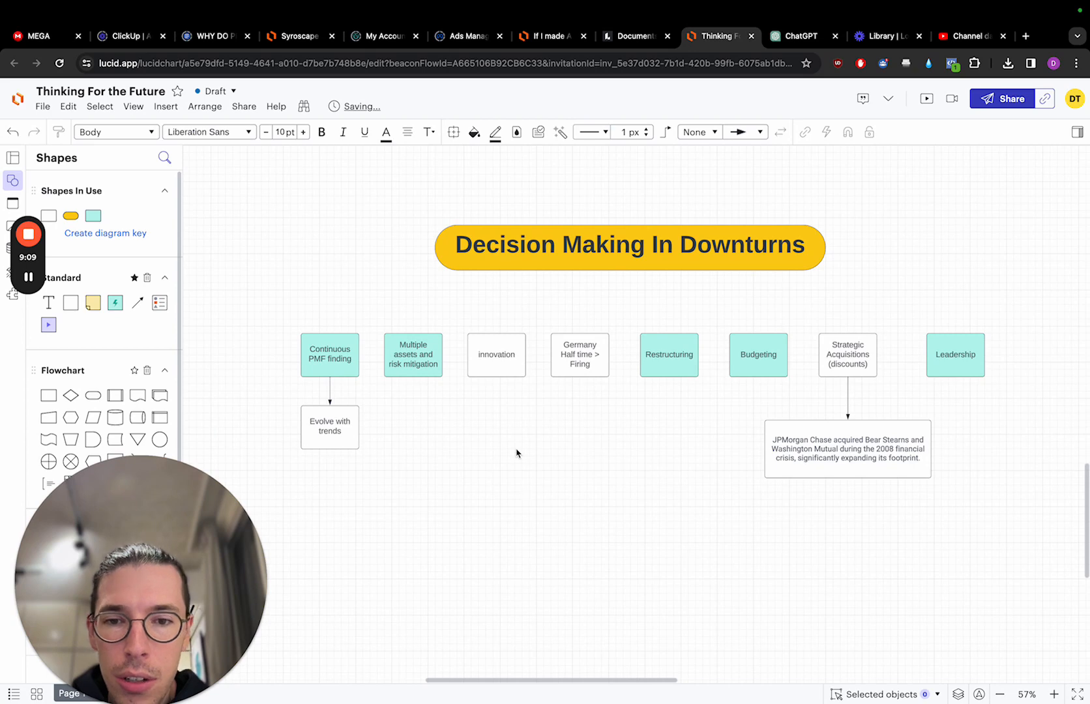
click(474, 132)
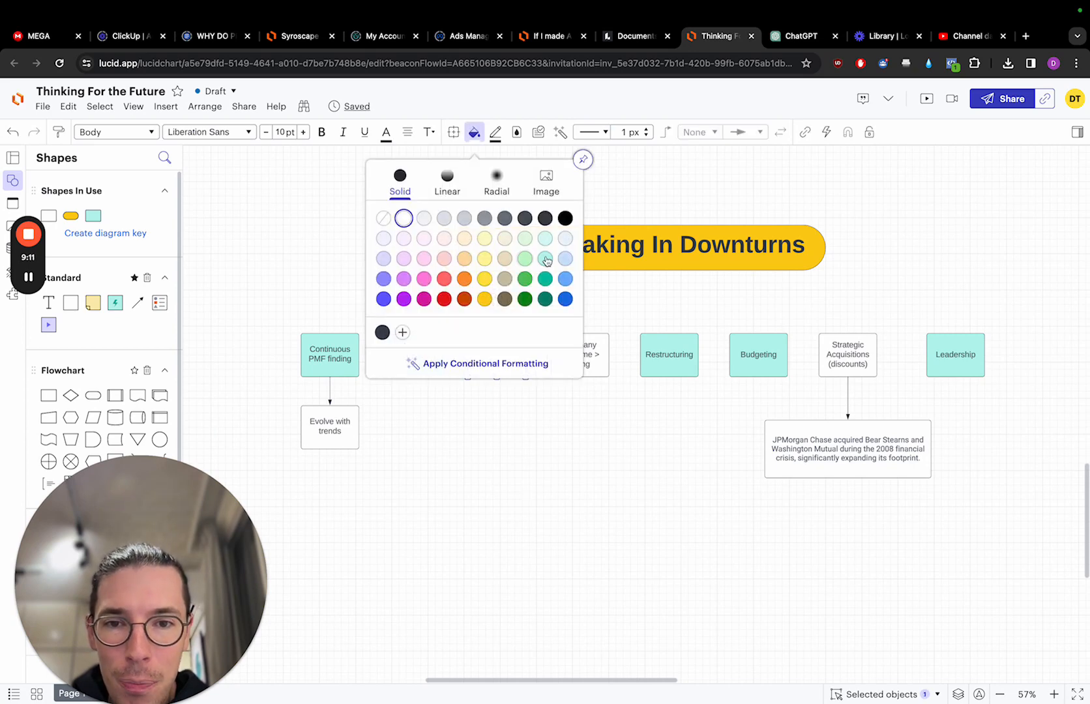